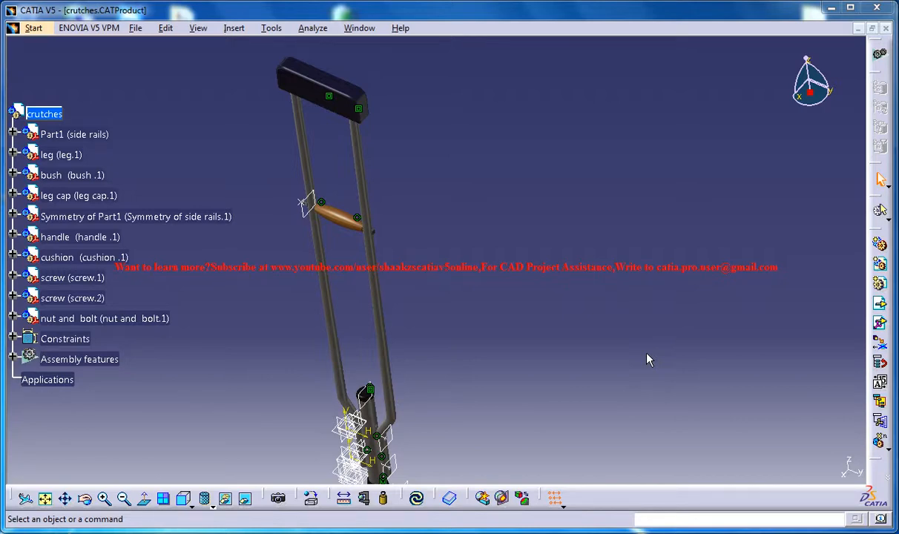
# Step: Draw a small circle partway up the leg tube in a new sketch
pyautogui.click(136, 216)
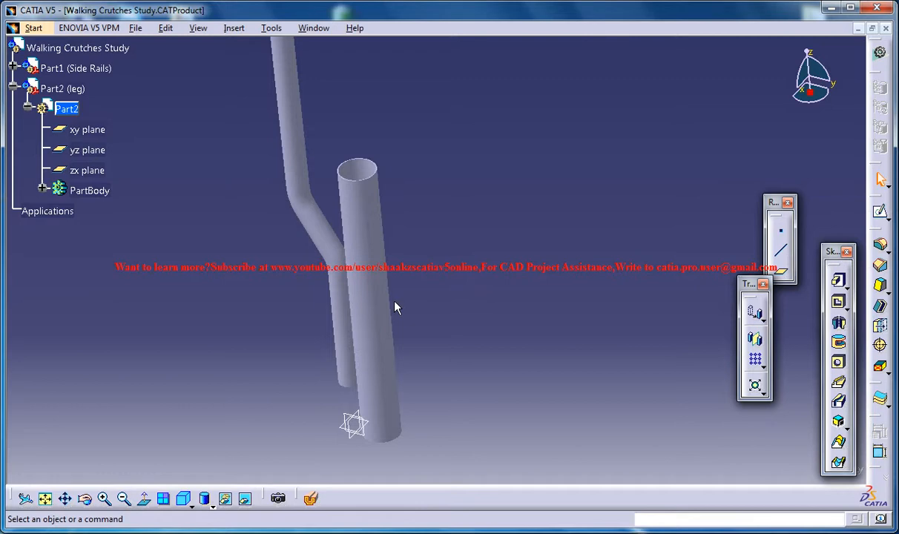
pyautogui.moveTo(419, 269)
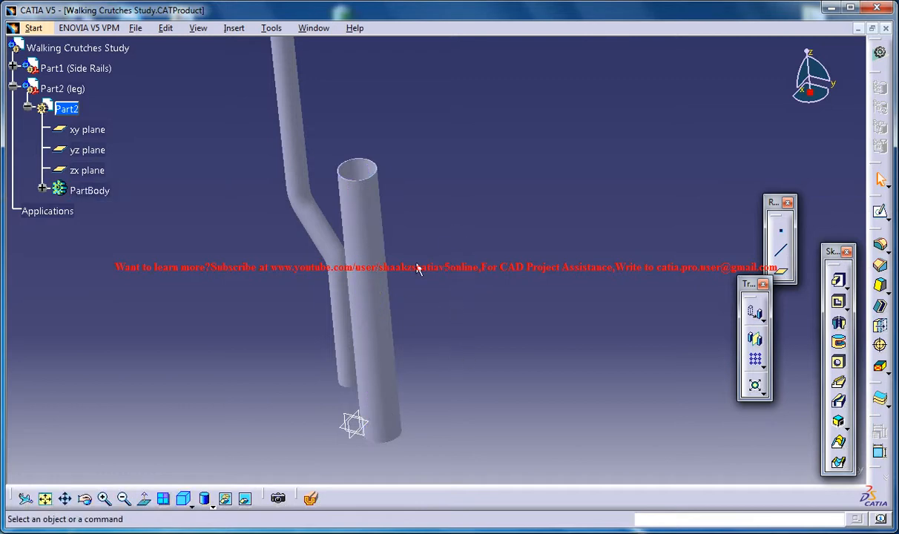
pyautogui.moveTo(87, 116)
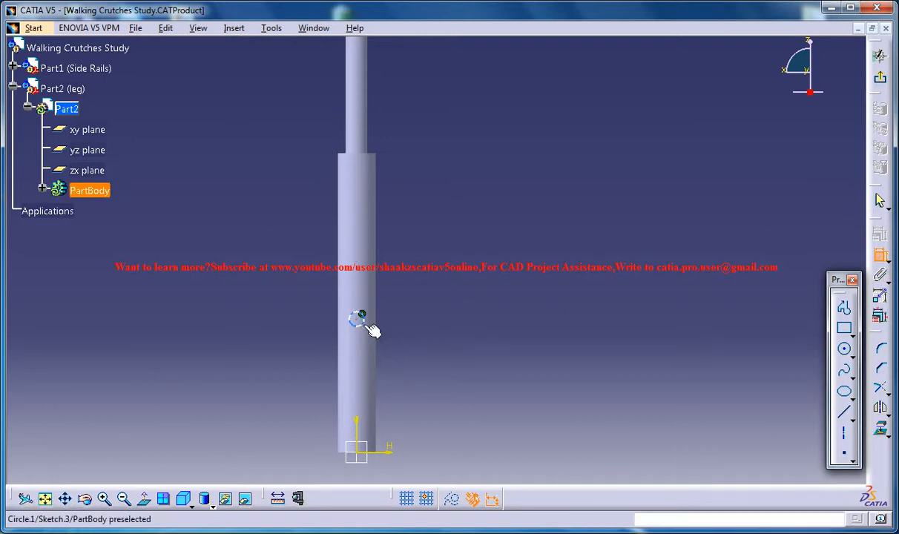
# Step: Set the circle's diameter dimension to 0.75
pyautogui.doubleClick(358, 319)
pyautogui.write('.')
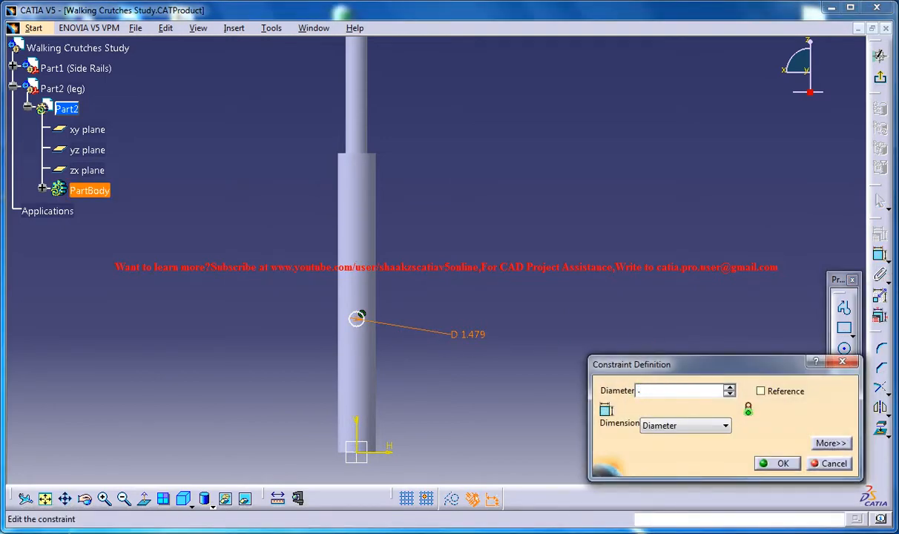
pyautogui.click(783, 463)
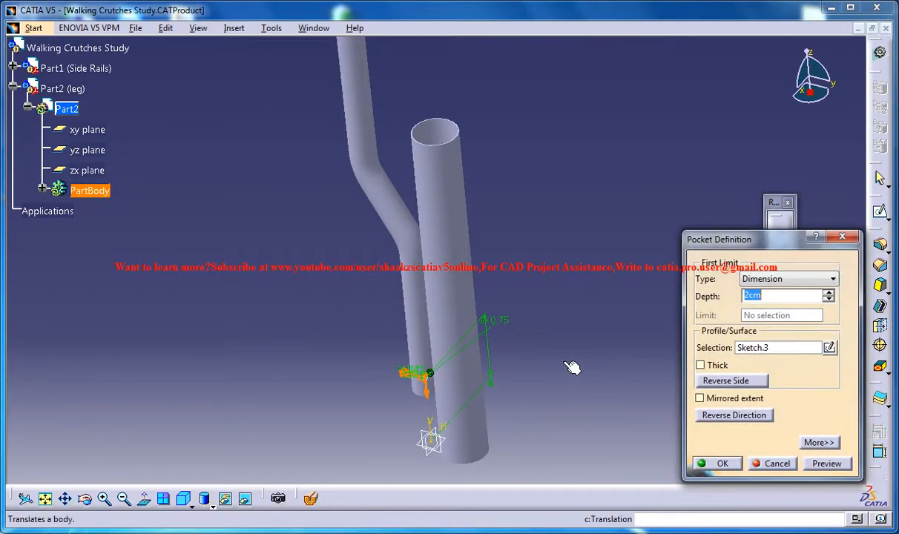
# Step: Confirm Pocket.1 and orbit the tube to inspect the through-hole
pyautogui.click(829, 278)
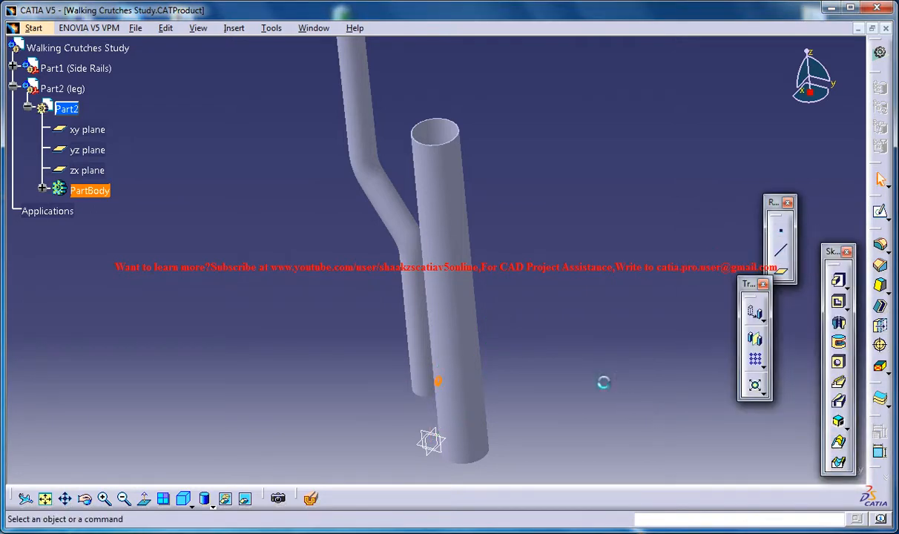
pyautogui.moveTo(437, 382); pyautogui.dragTo(647, 236)
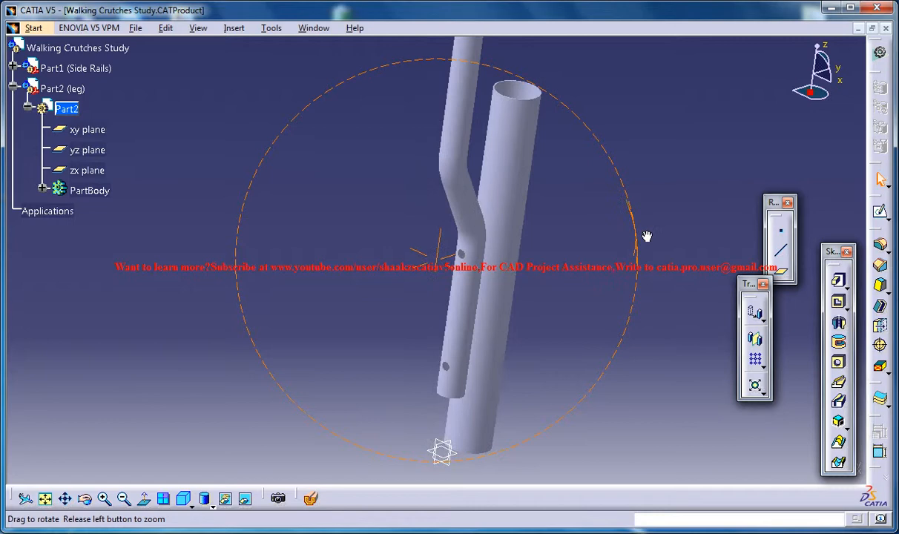
pyautogui.moveTo(647, 235); pyautogui.dragTo(621, 220)
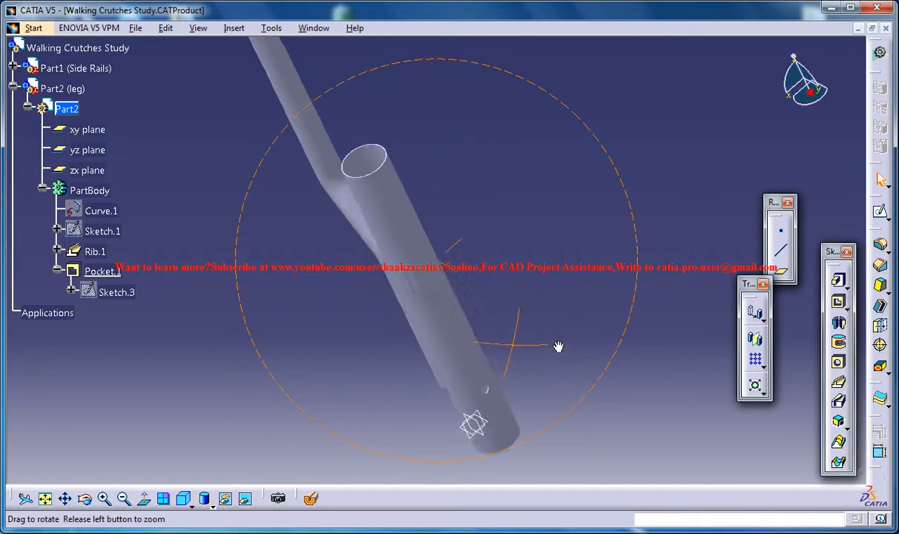
pyautogui.moveTo(559, 347); pyautogui.dragTo(337, 201)
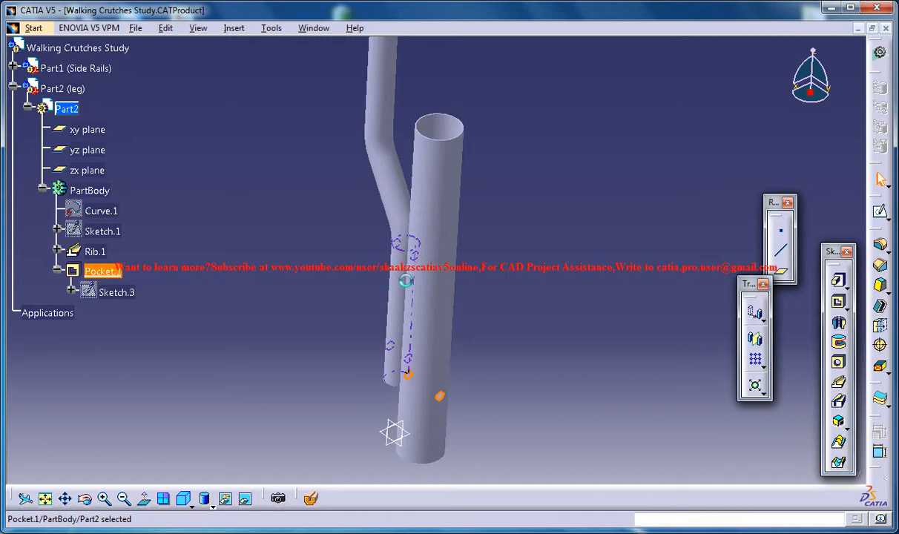
# Step: Start a Rectangular Pattern of the pocket using Instance(s) & Spacing mode
pyautogui.click(233, 28)
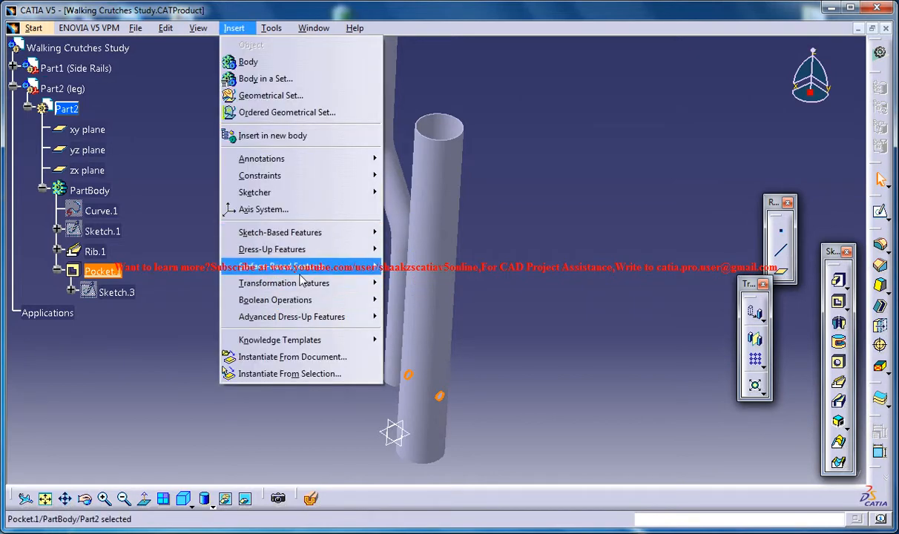
pyautogui.click(284, 283)
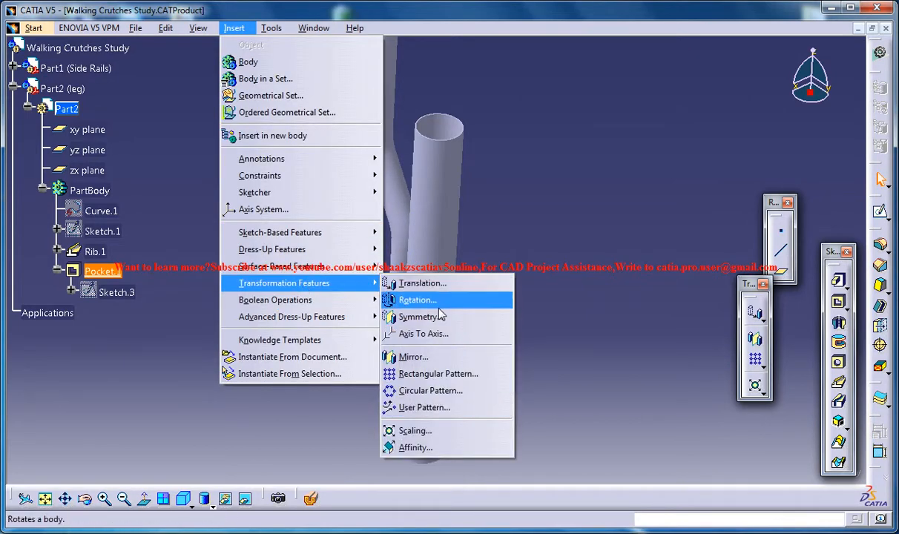
pyautogui.click(438, 373)
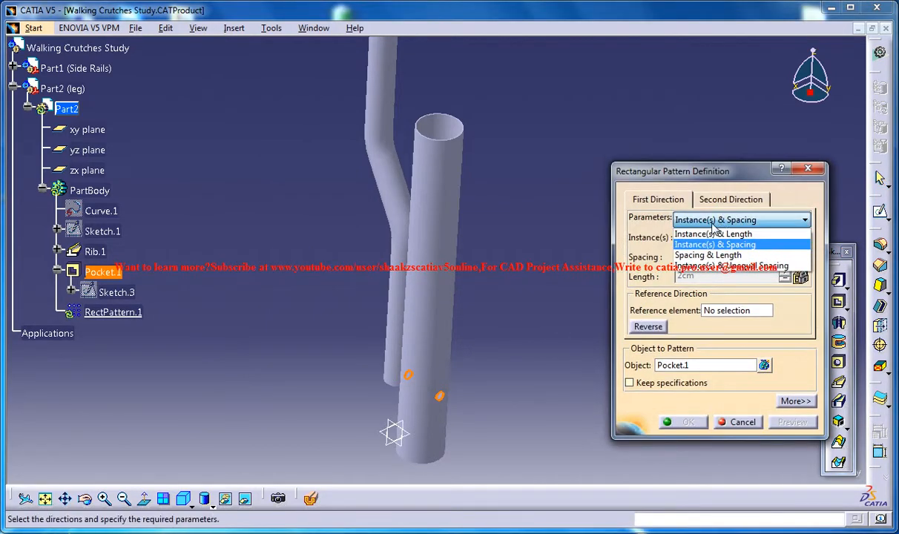
pyautogui.click(714, 244)
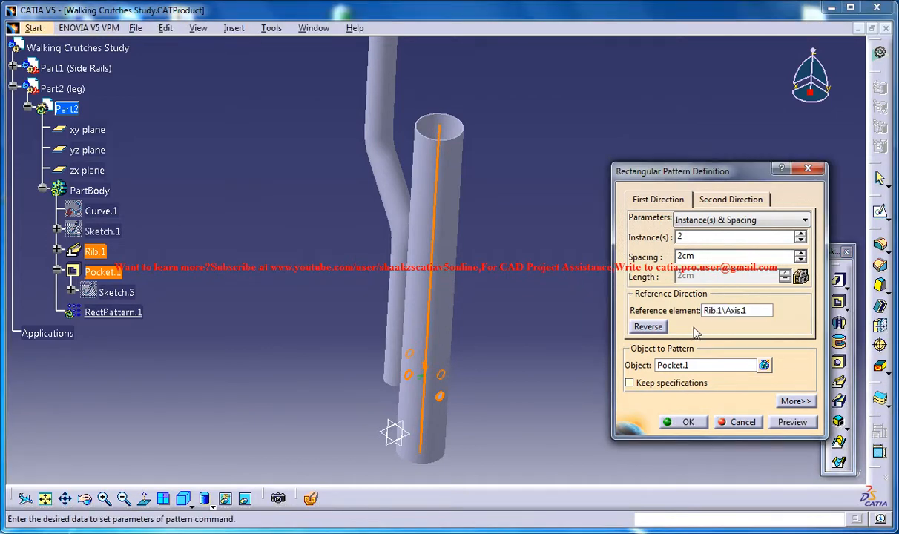
# Step: Set the pattern spacing to 2.5cm and confirm the row of holes
pyautogui.click(738, 255)
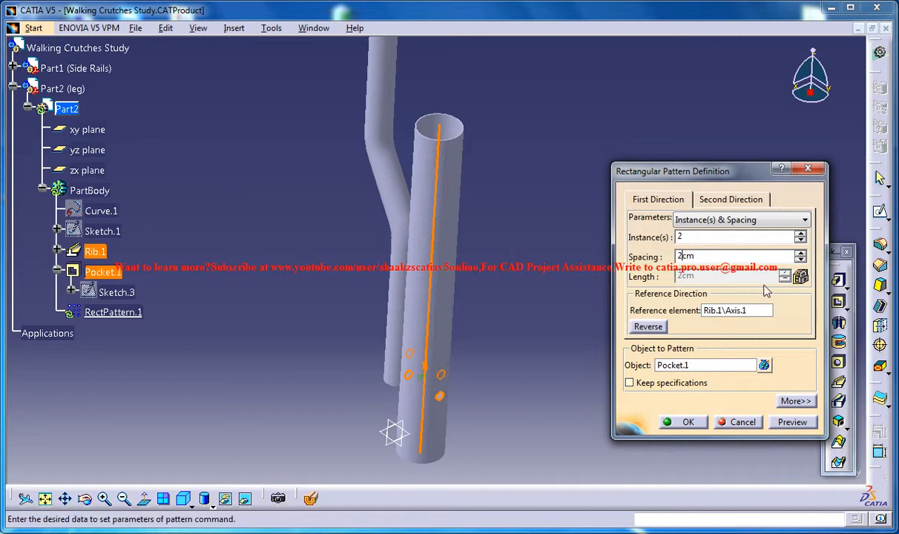
pyautogui.write('2.5cm')
pyautogui.click(734, 237)
pyautogui.write('7')
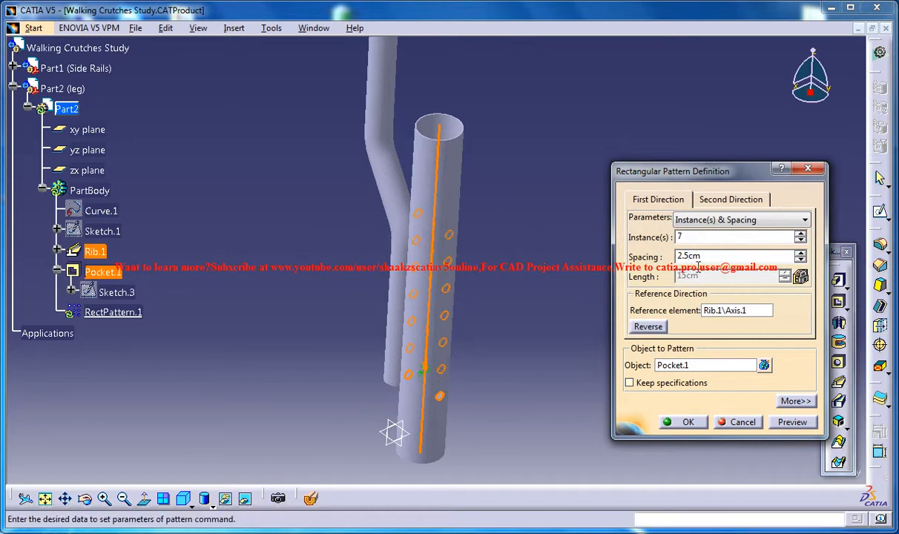
pyautogui.click(686, 421)
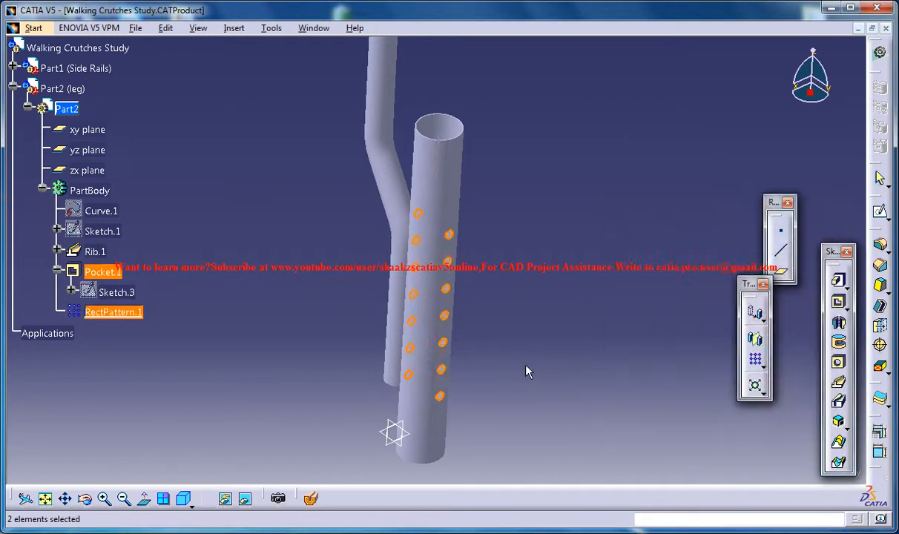